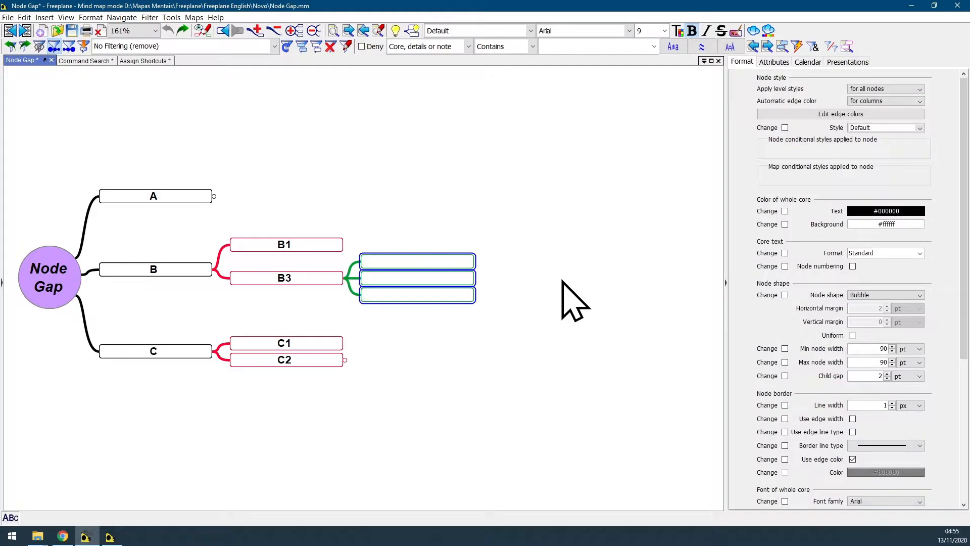
mouse_move(443, 294)
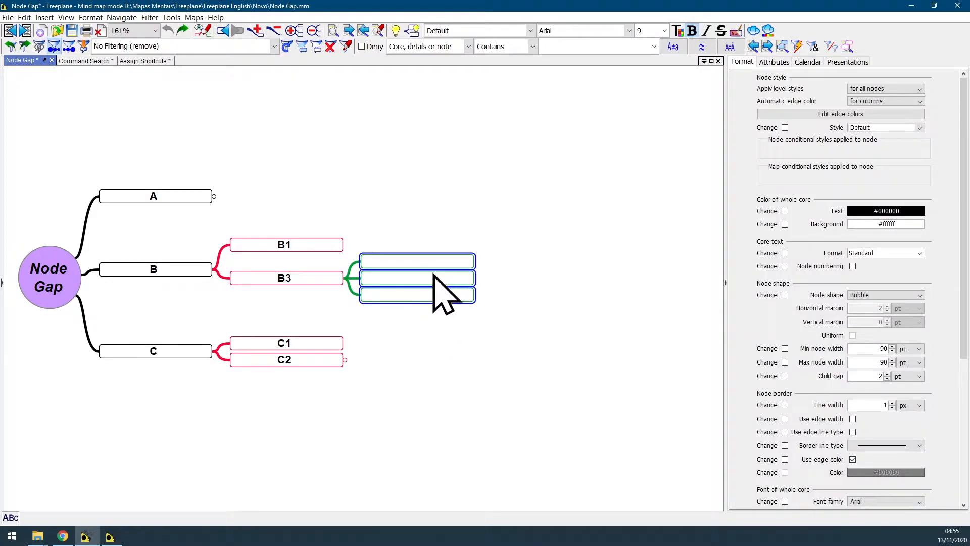
- Set the background colour of B3's three empty child nodes to yellow
left_click(885, 223)
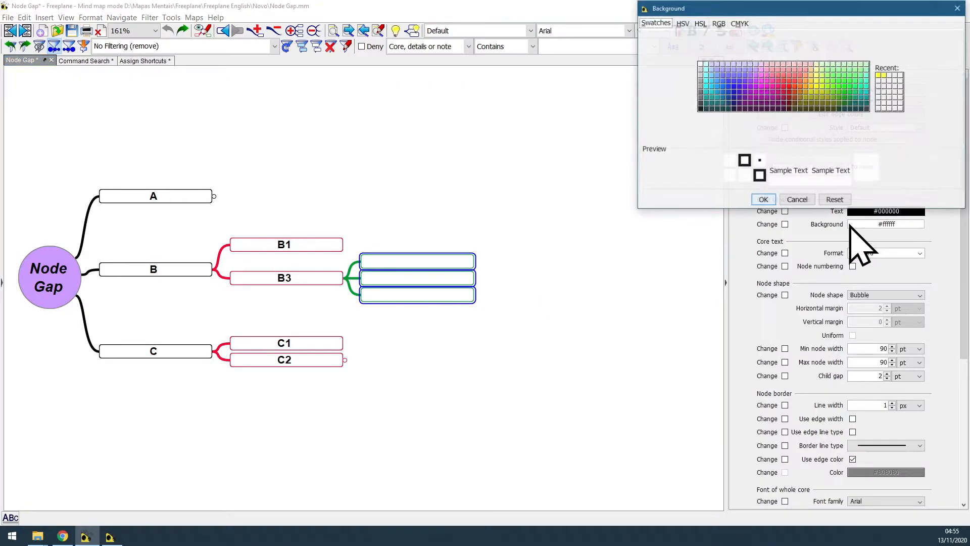
left_click(865, 74)
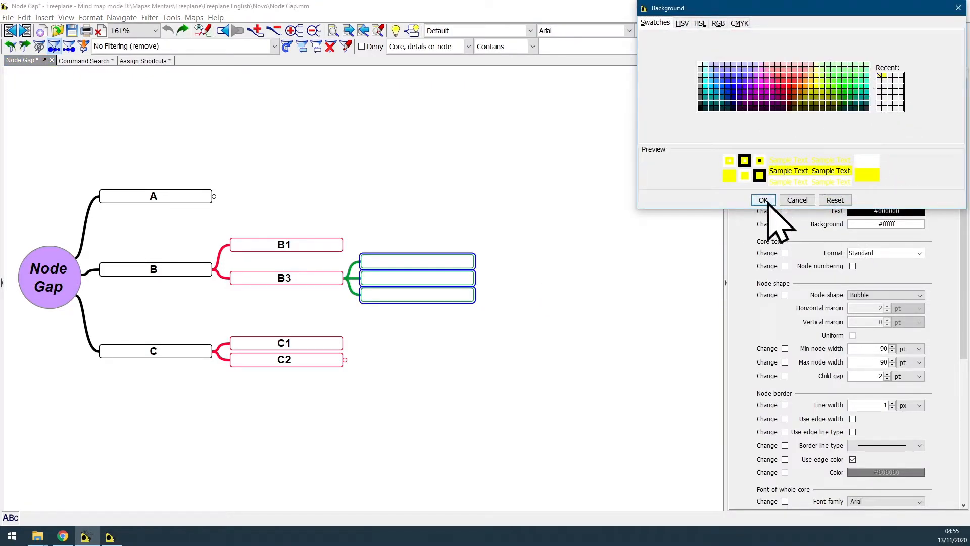
left_click(763, 201)
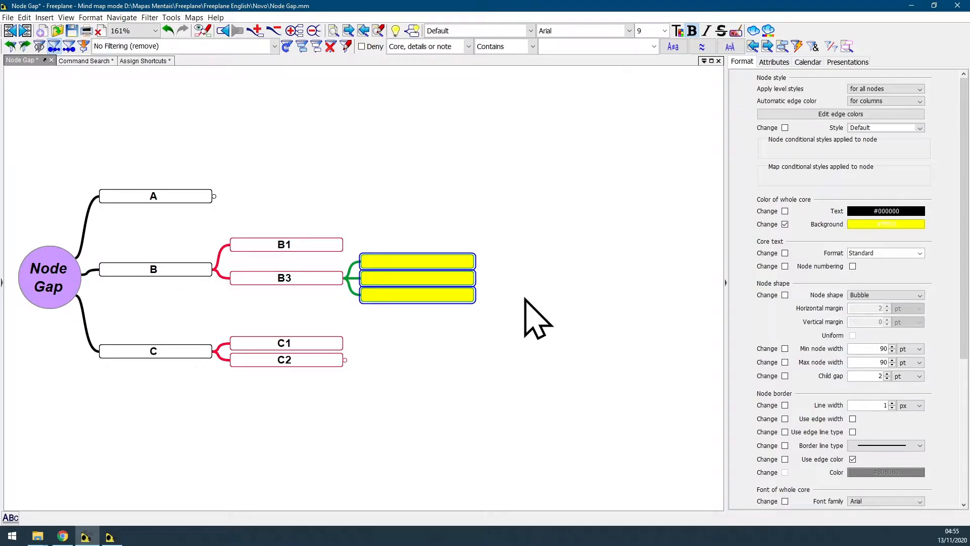
mouse_move(81, 43)
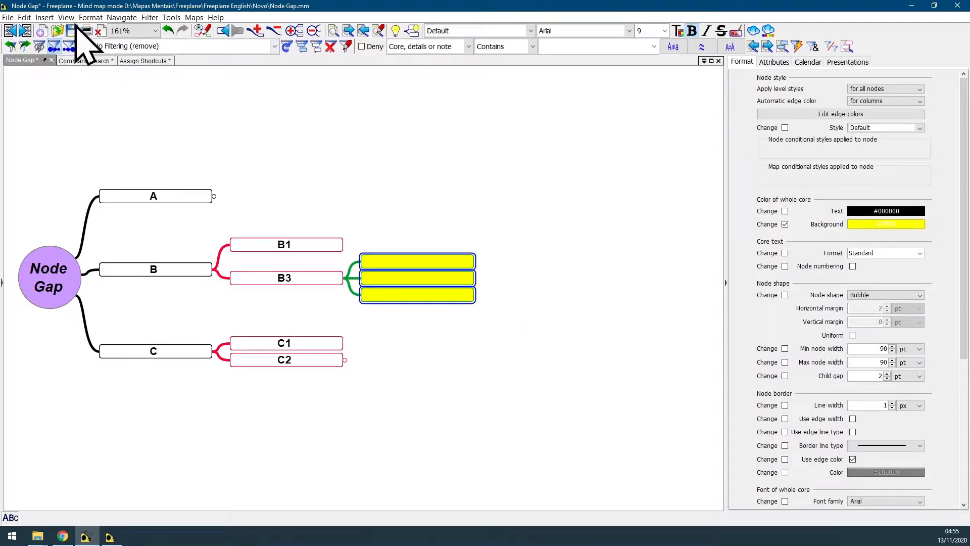
left_click(65, 17)
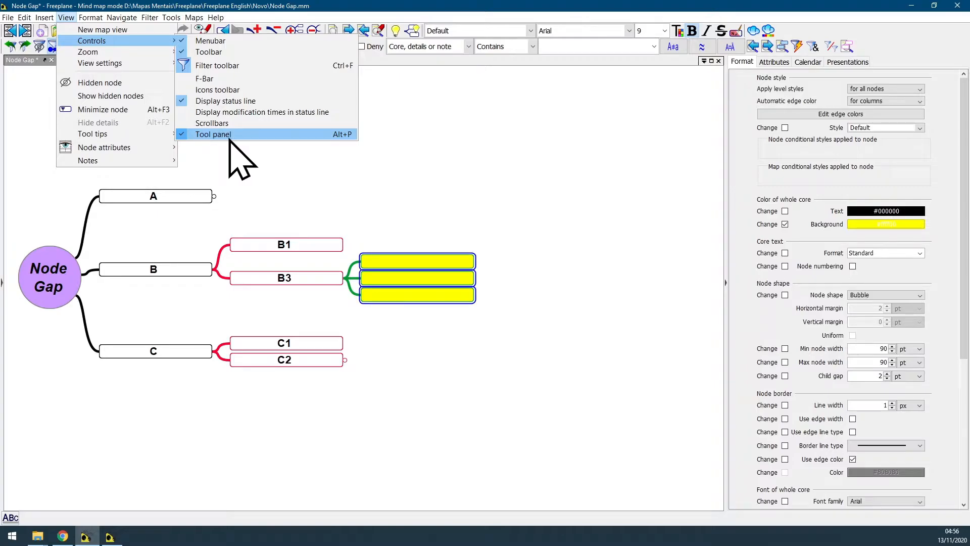
mouse_move(352, 155)
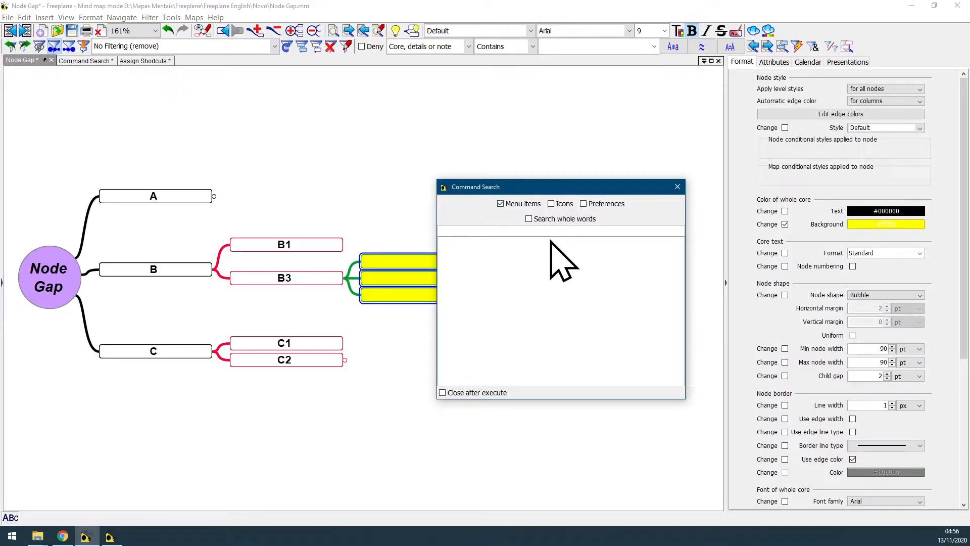
type("tool pa")
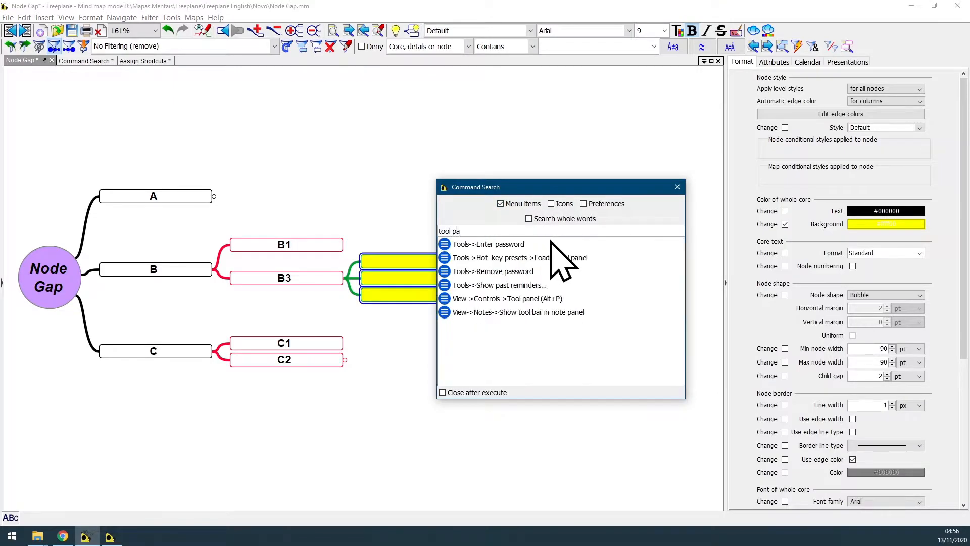
type("nel")
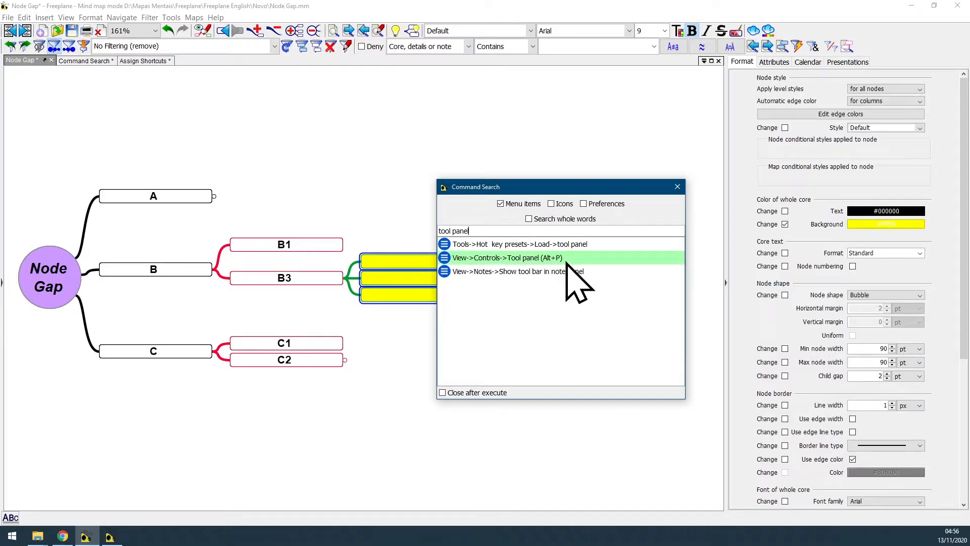
mouse_move(477, 291)
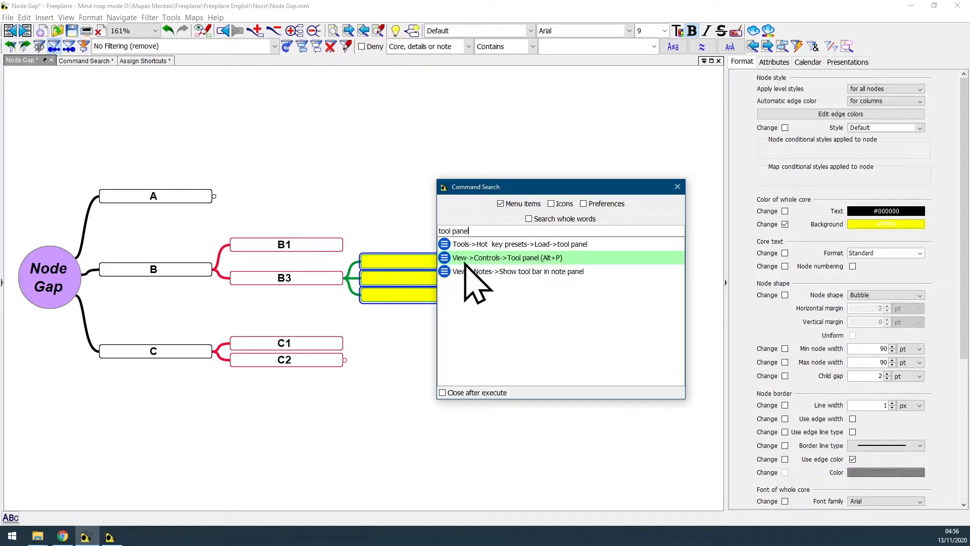
mouse_move(556, 285)
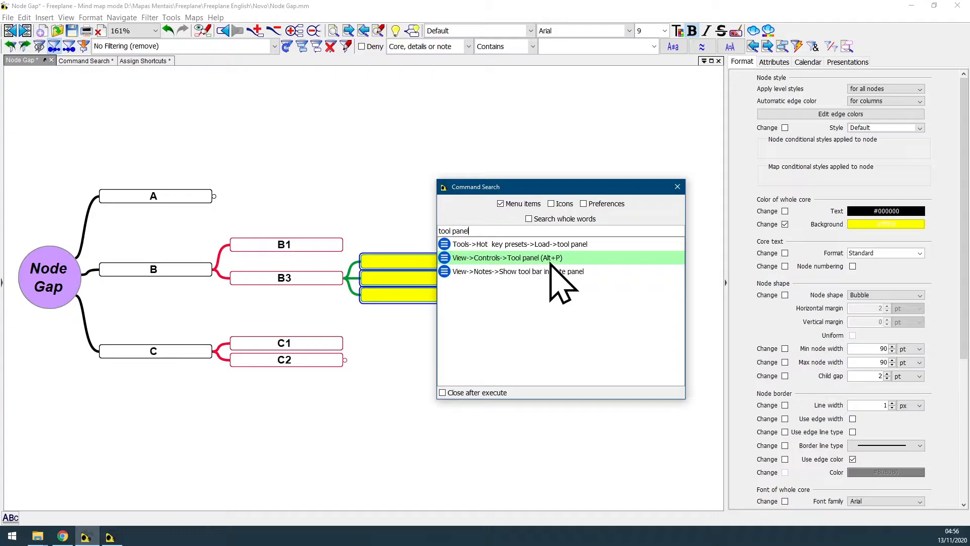
mouse_move(562, 272)
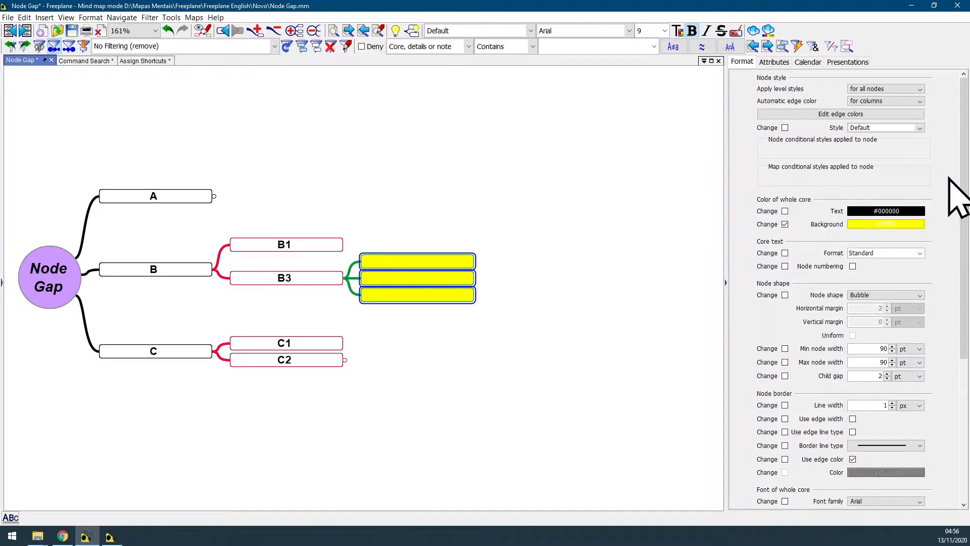
- Select the Node Gap root and review its oval, purple, 12 pt bold formatting
left_click(50, 276)
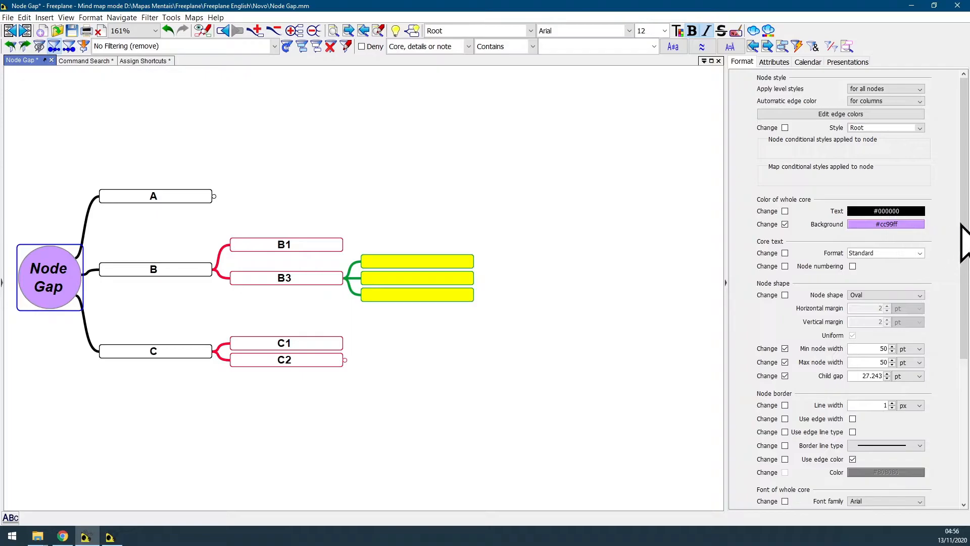
scroll("down", 3)
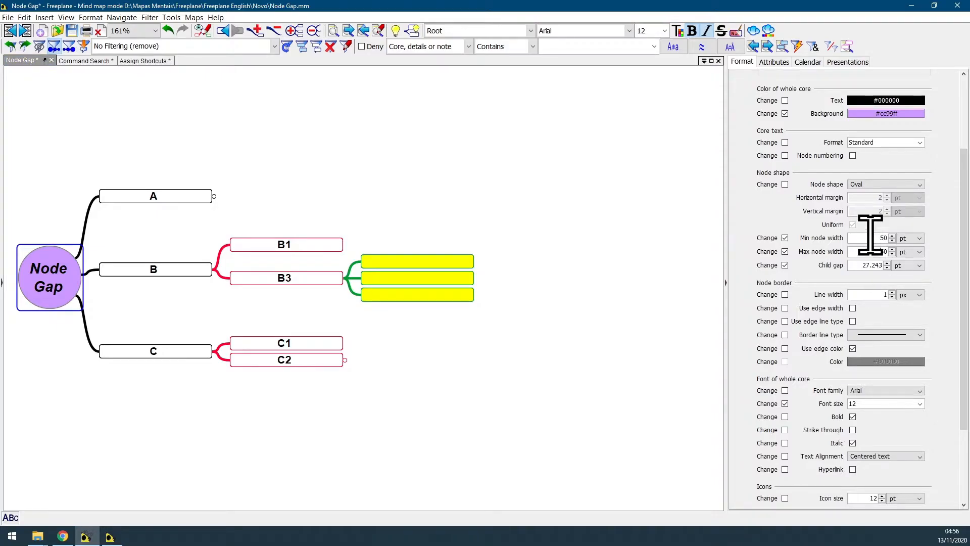
scroll("down", 3)
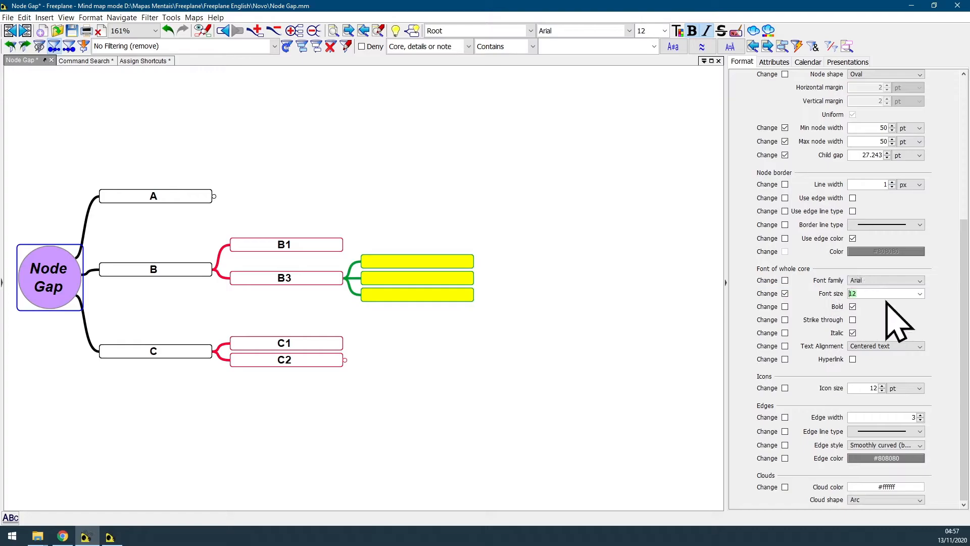
scroll("up", 3)
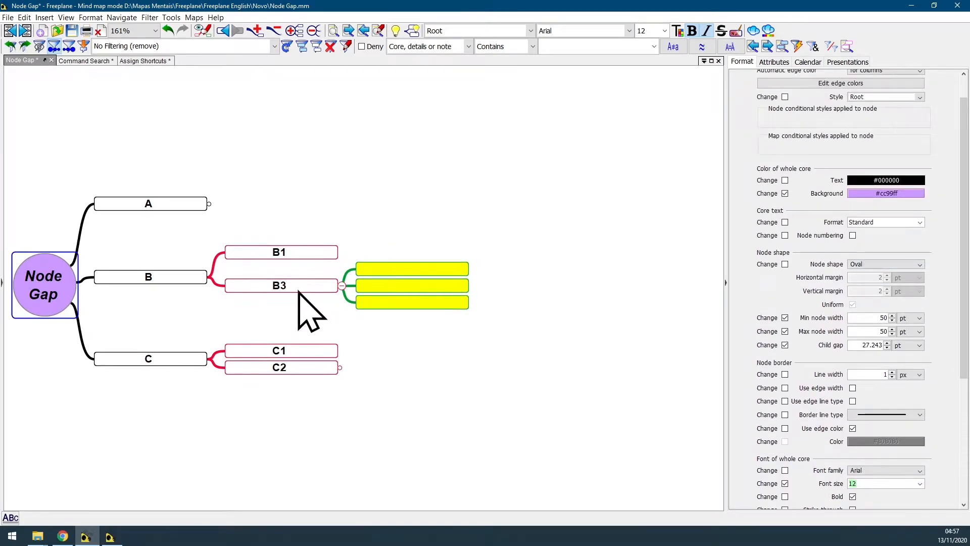
- Review a yellow child's formatting: bubble shape, yellow background, 90 pt width, 2 pt gap
left_click(279, 285)
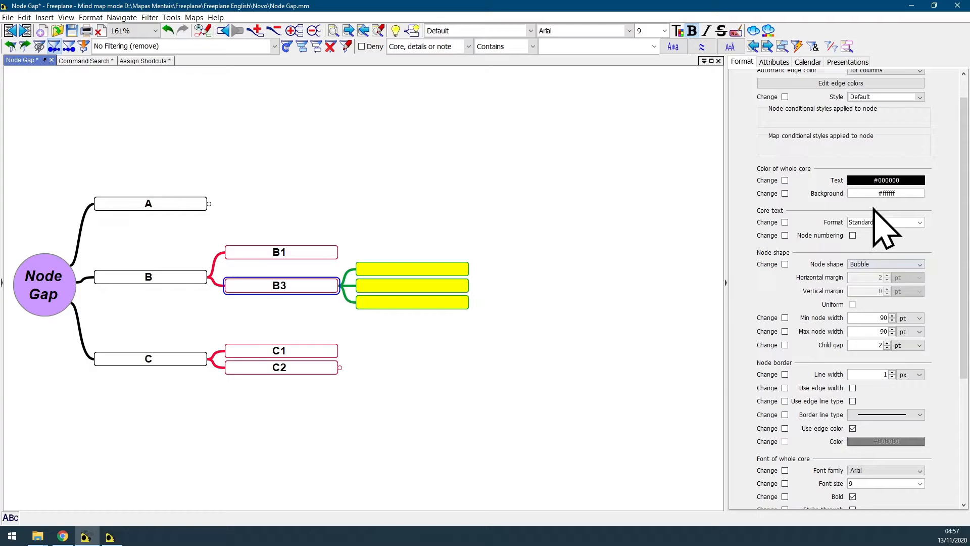
mouse_move(802, 216)
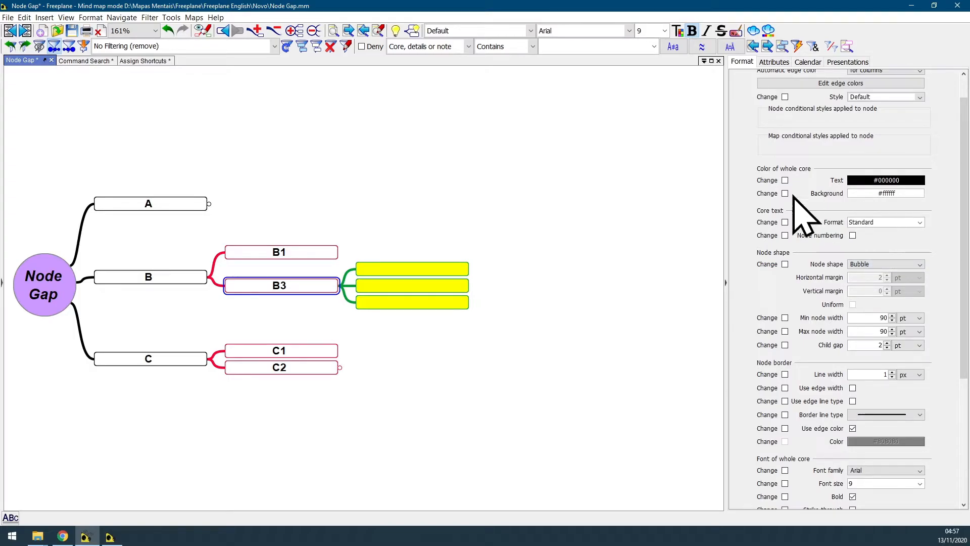
mouse_move(662, 117)
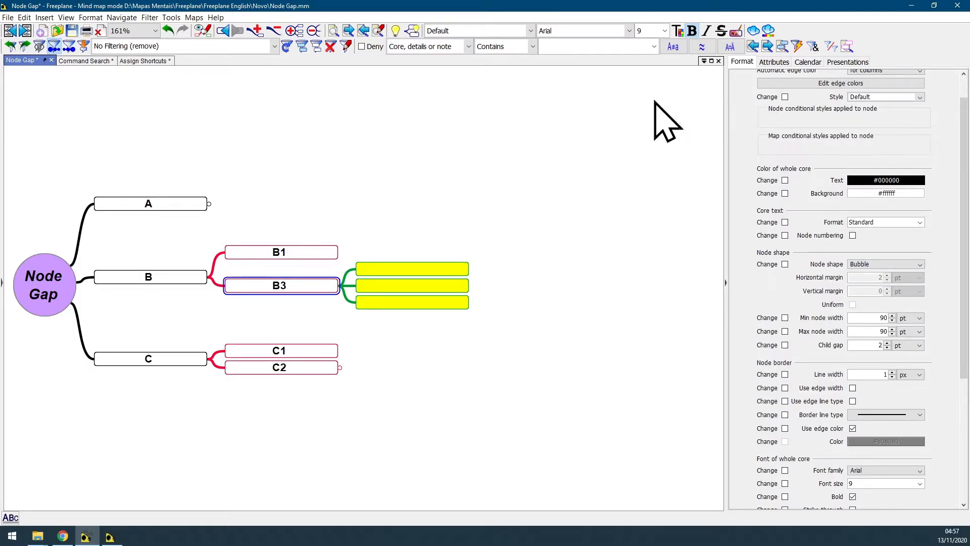
mouse_move(510, 115)
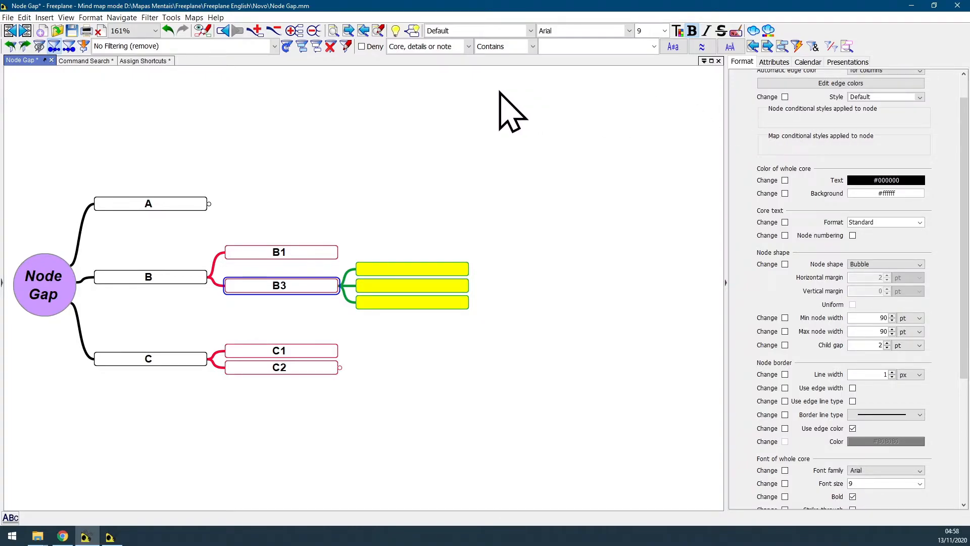
scroll("down", 3)
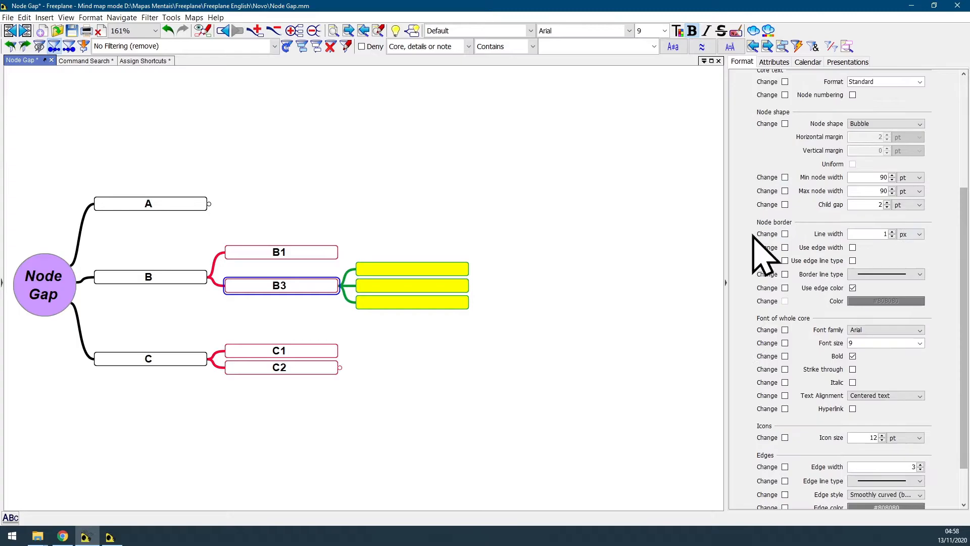
scroll("up", 3)
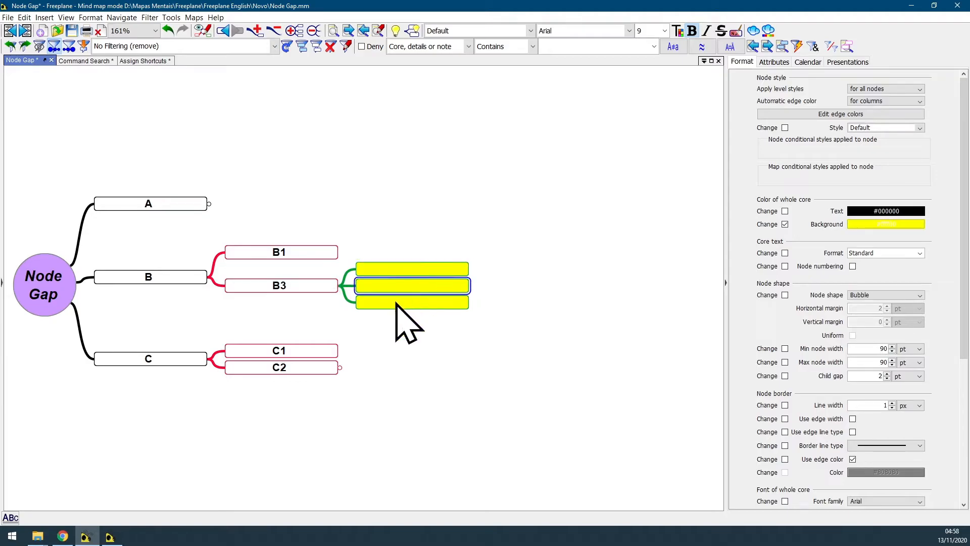
left_click(411, 302)
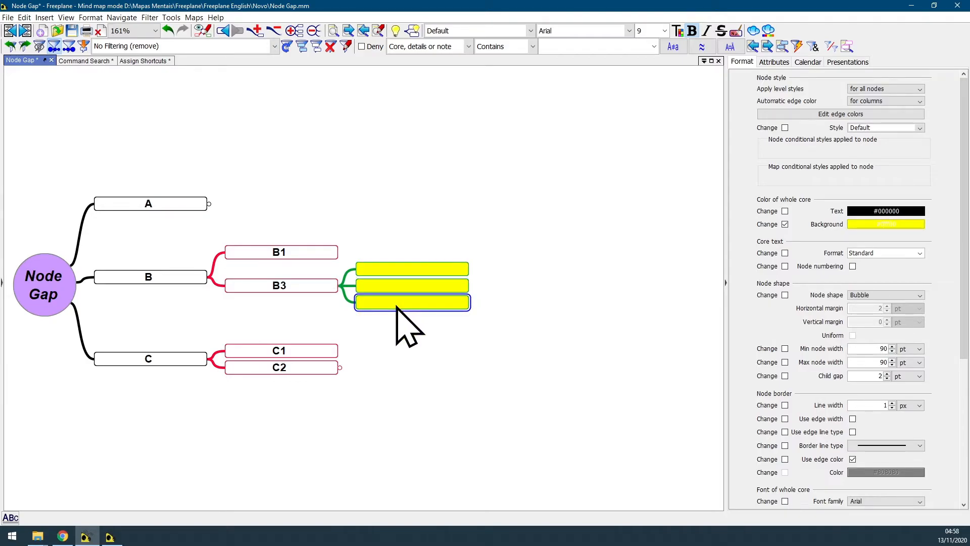
mouse_move(612, 254)
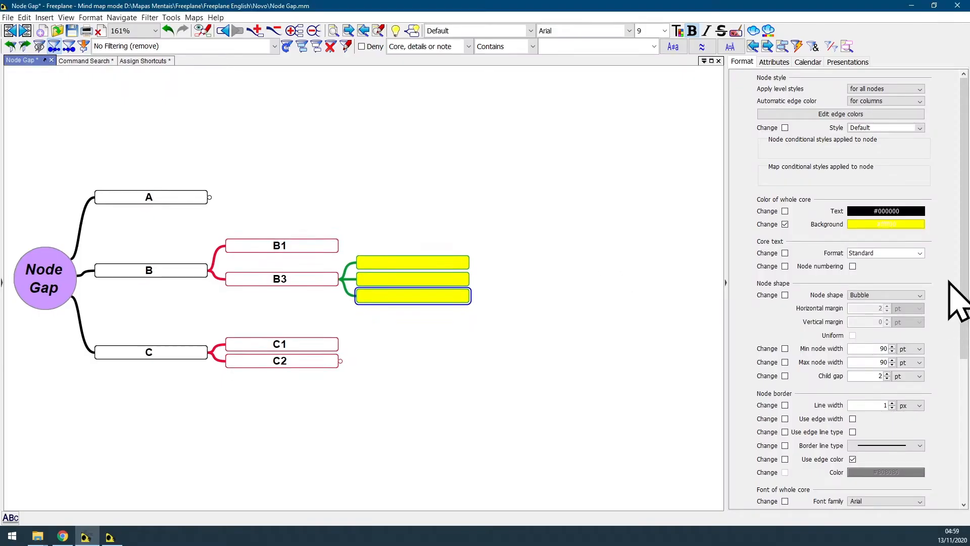
scroll("down", 3)
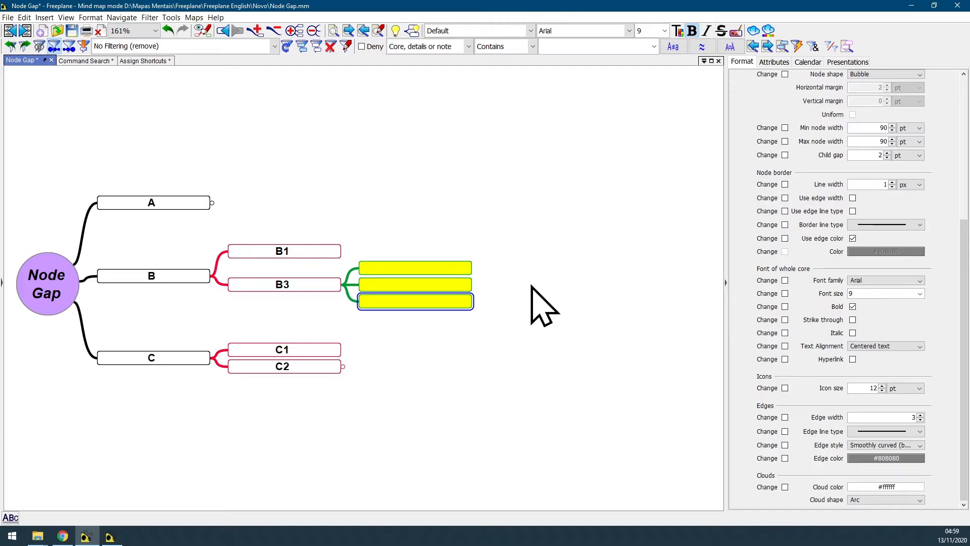
scroll("up", 3)
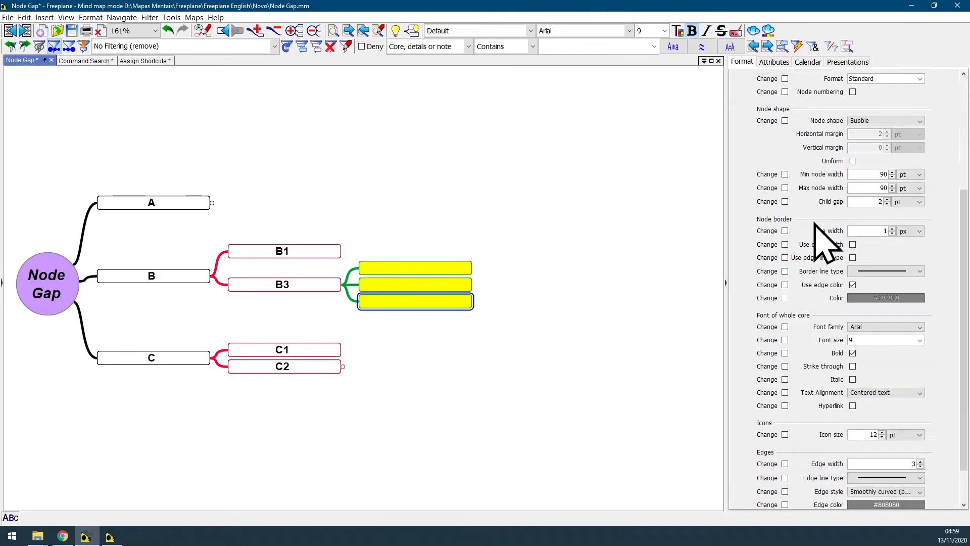
scroll("down", 3)
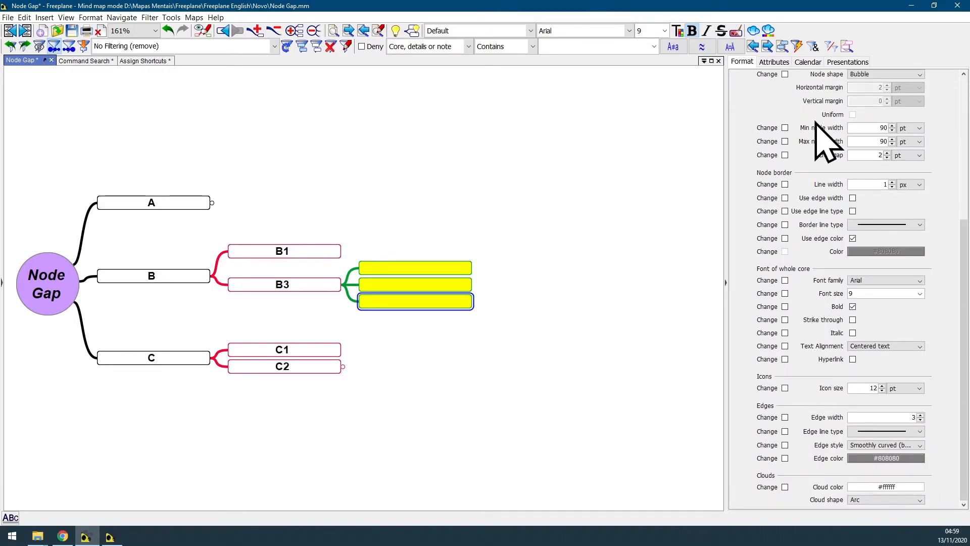
mouse_move(749, 90)
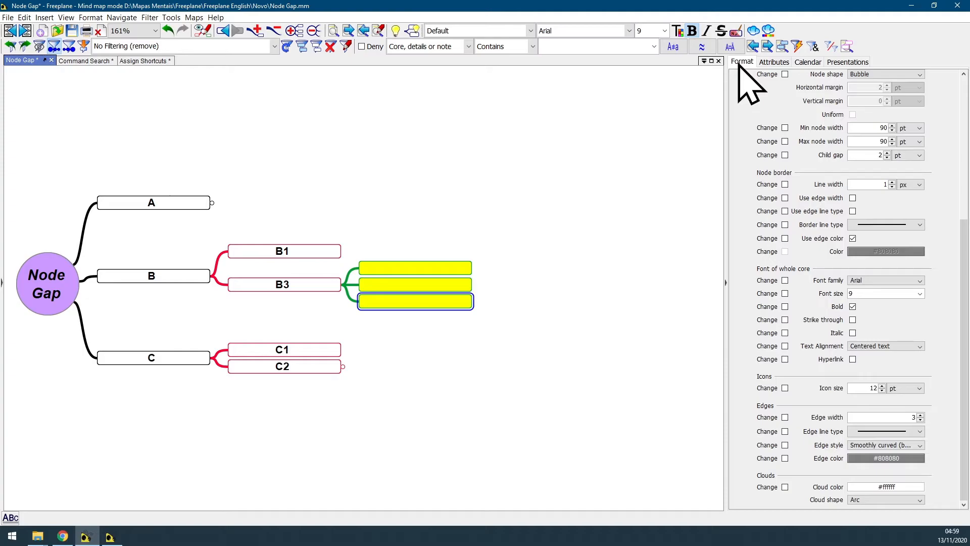
left_click(774, 61)
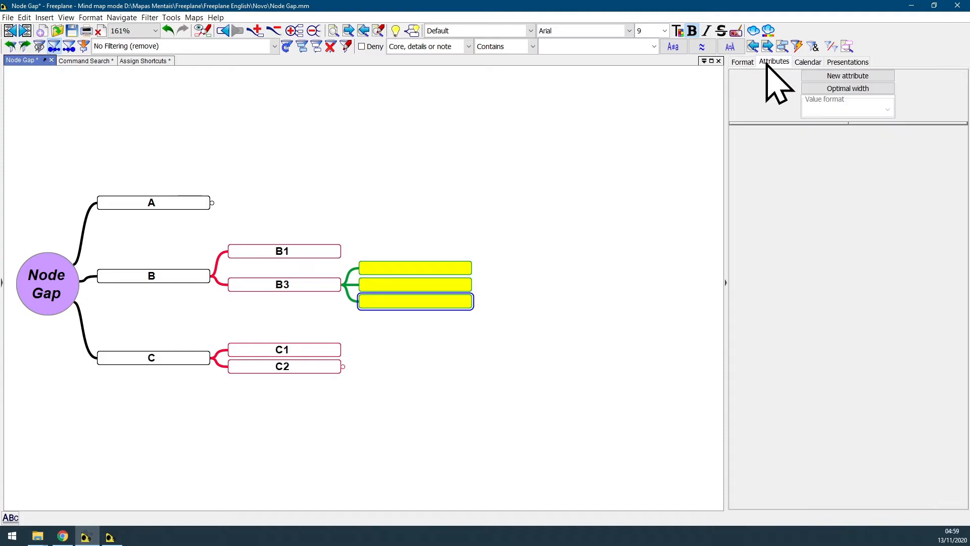
left_click(846, 62)
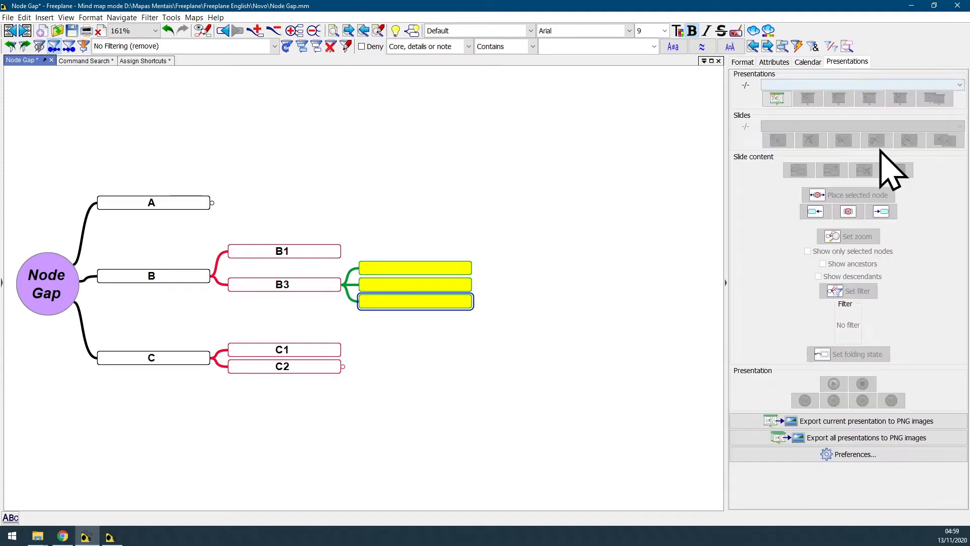
left_click(742, 61)
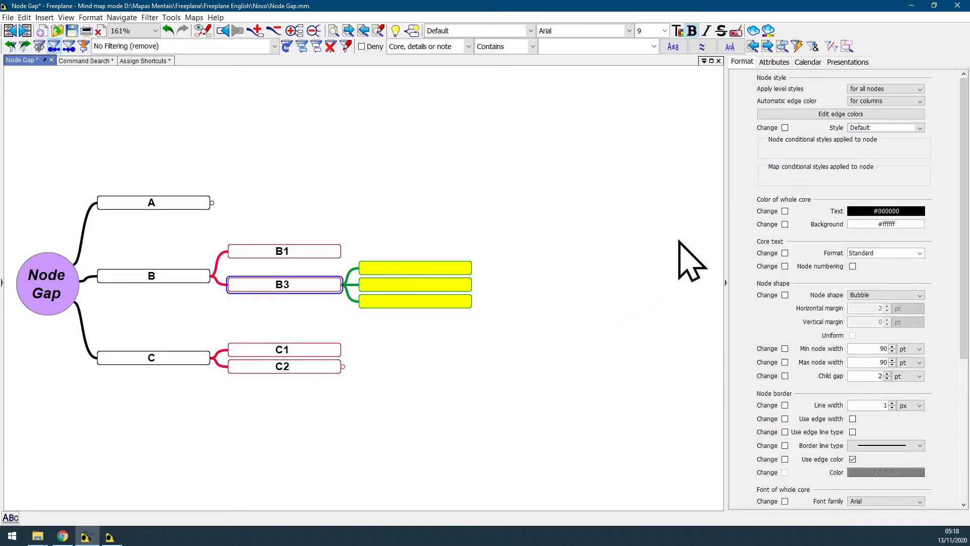
mouse_move(752, 167)
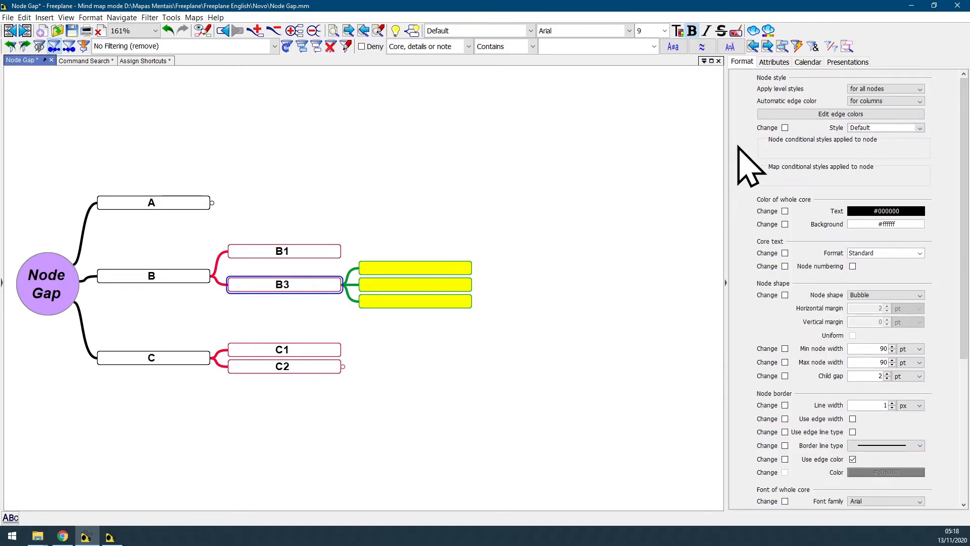
mouse_move(742, 408)
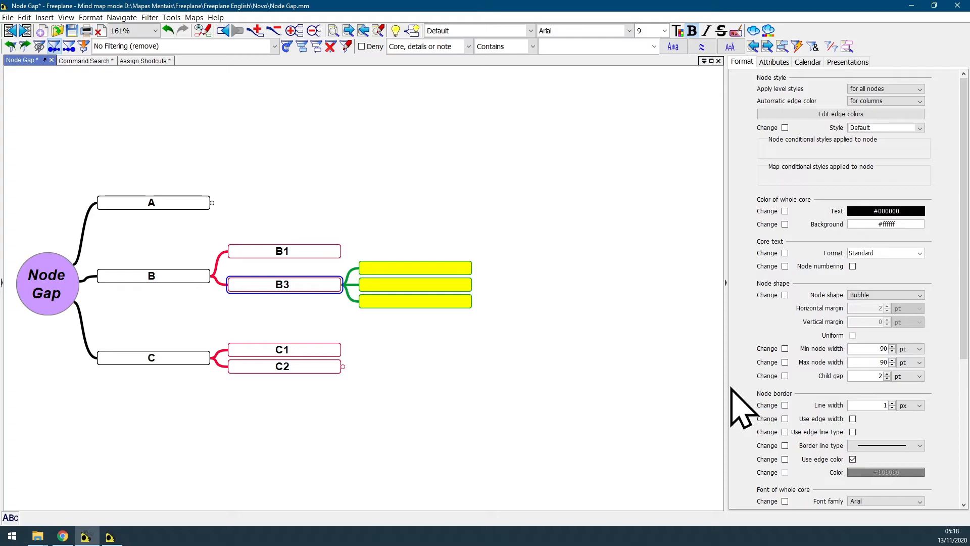
mouse_move(959, 201)
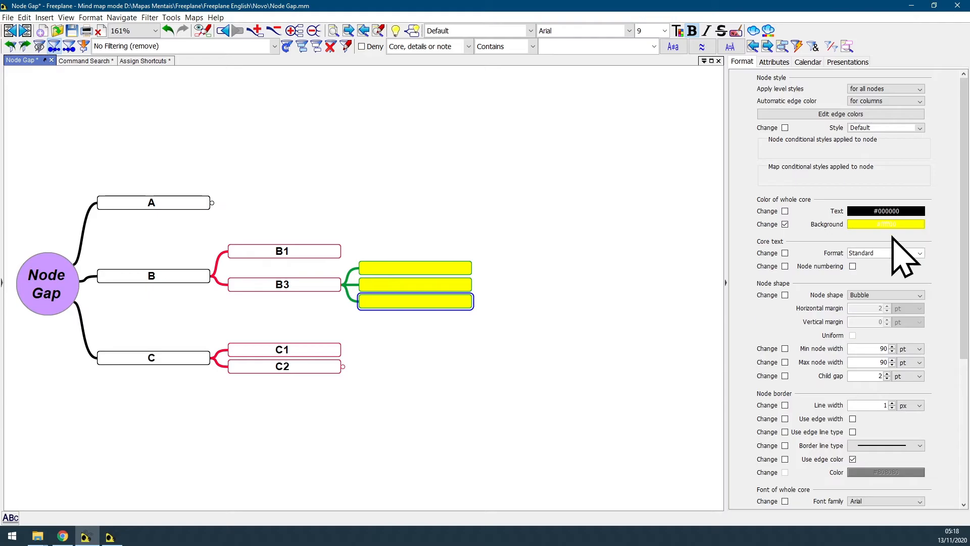
- Select the Node Gap root to show its purple background and 50 pt width
left_click(47, 284)
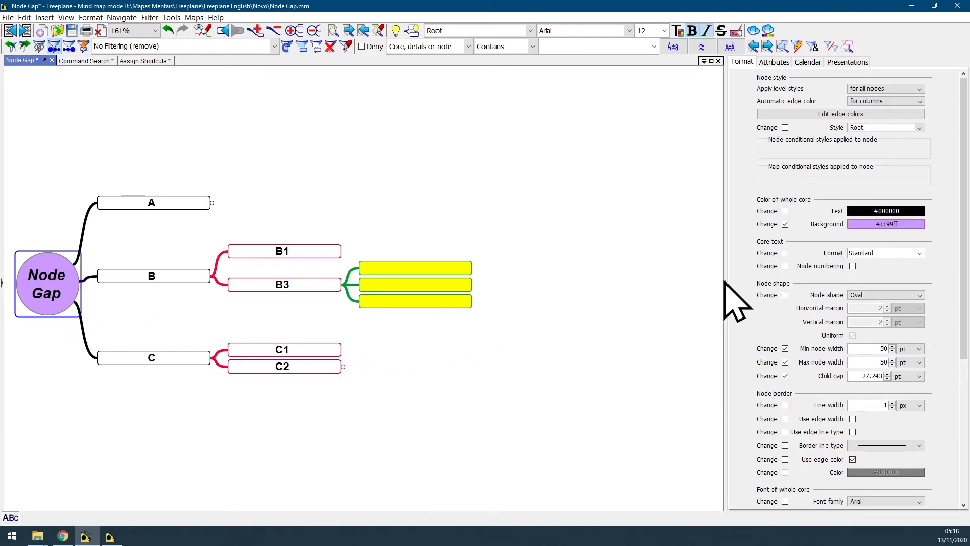
mouse_move(872, 250)
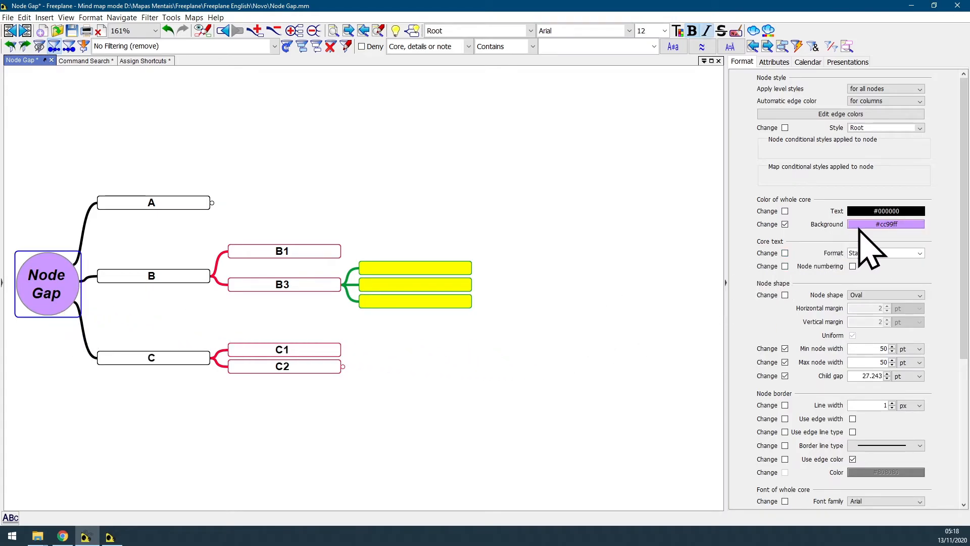
mouse_move(610, 245)
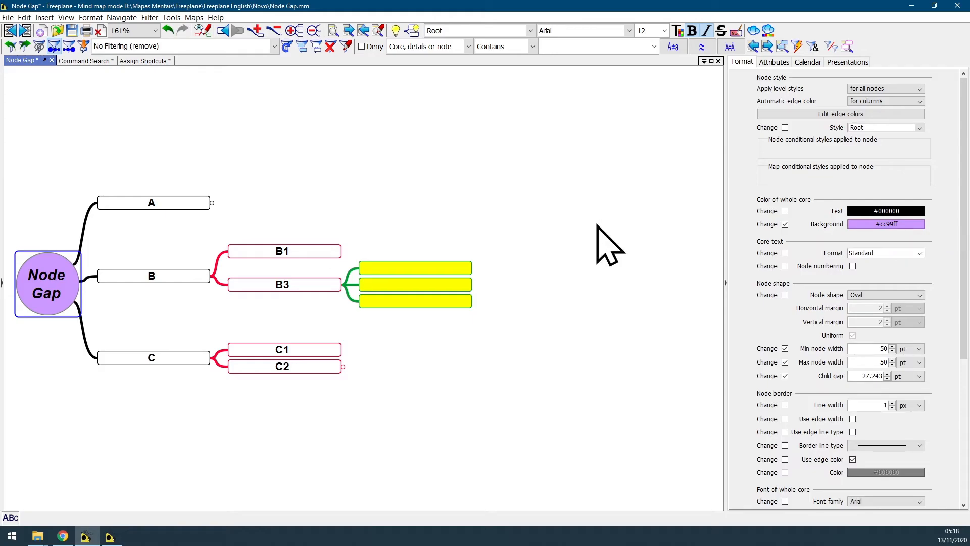
mouse_move(650, 235)
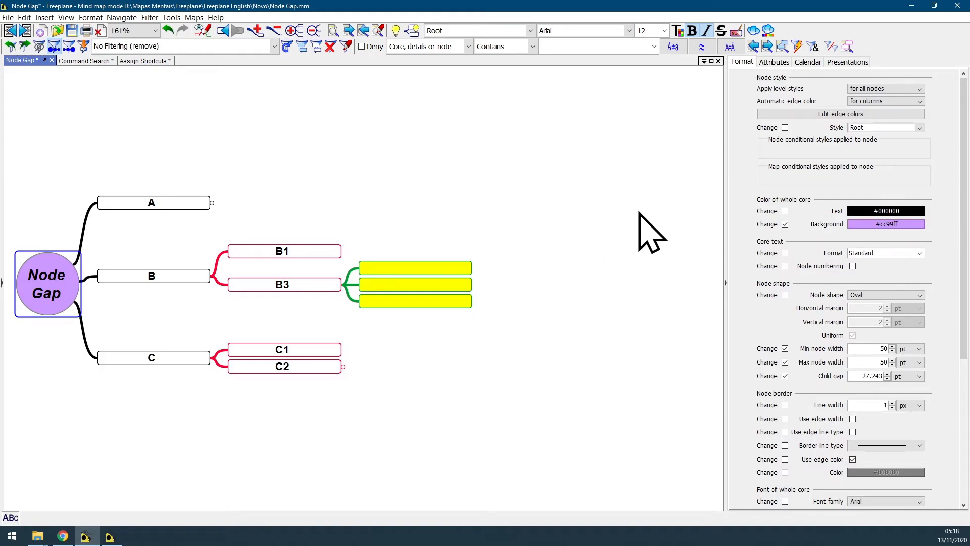
mouse_move(750, 167)
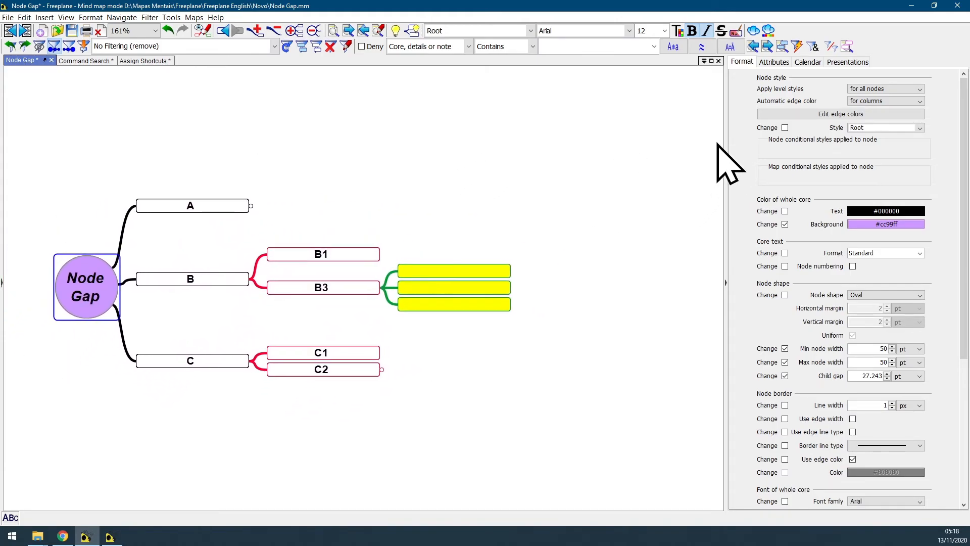
mouse_move(749, 185)
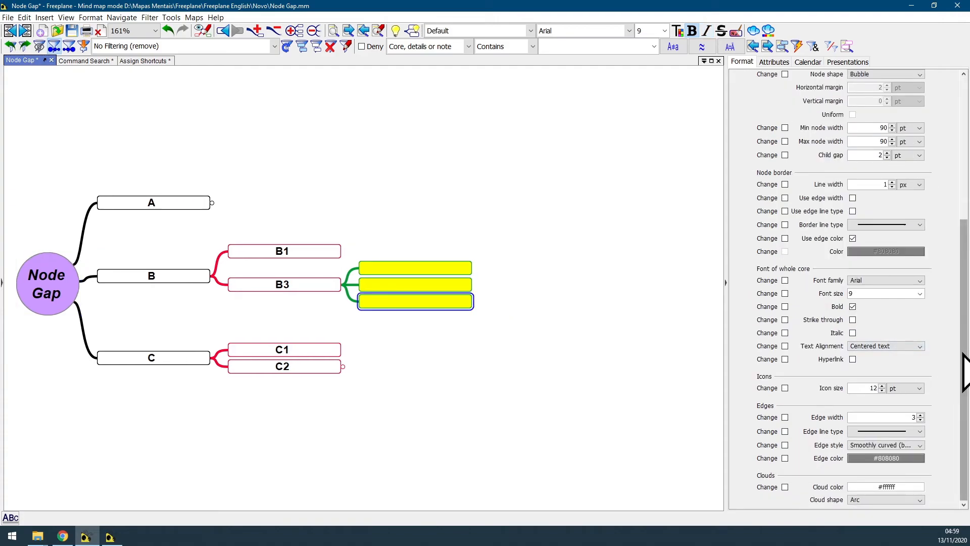
- Scroll the Format panel to the top to show the bottom child's yellow background
scroll("up", 3)
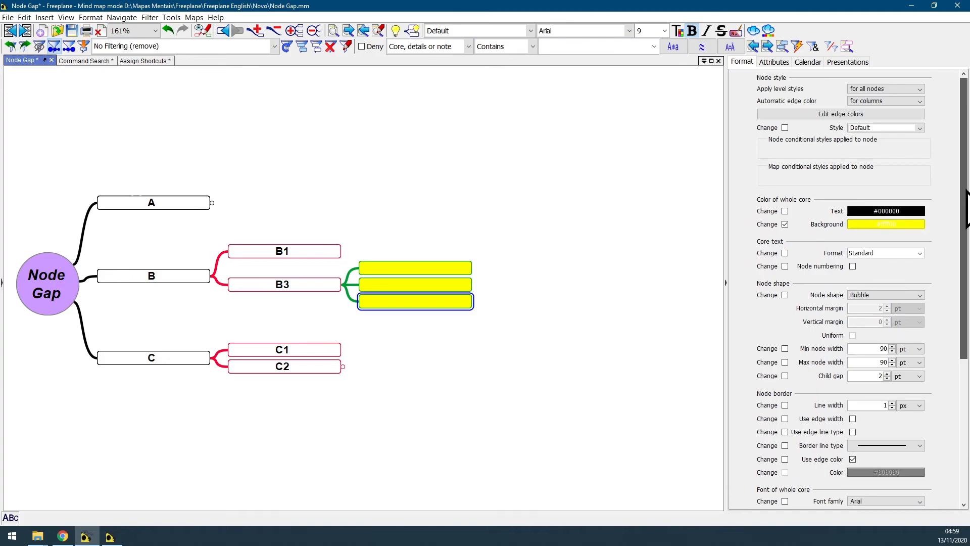